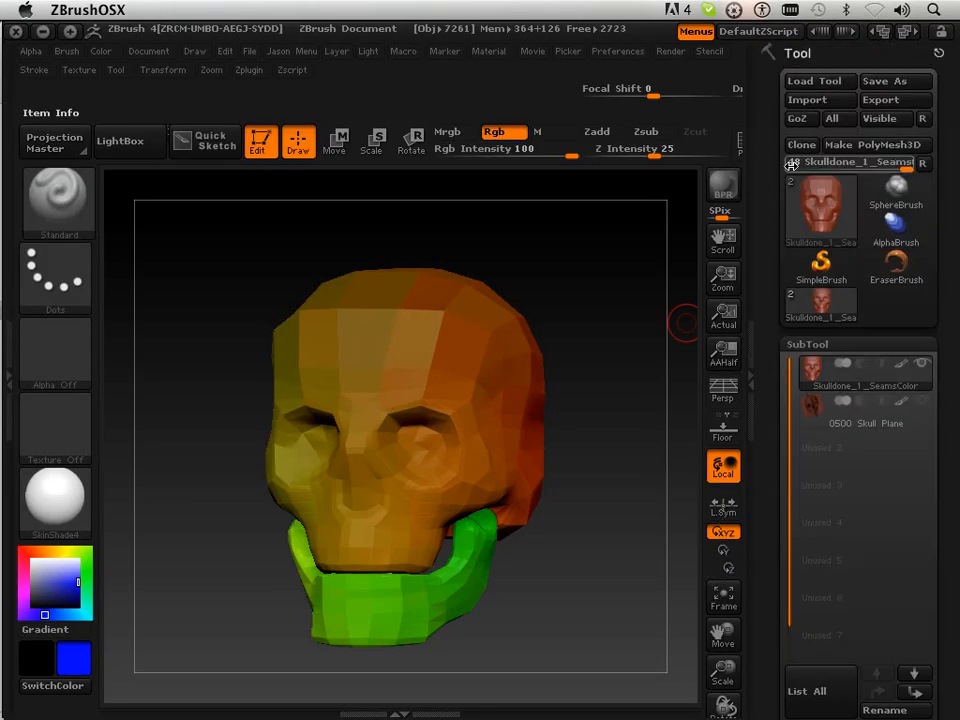
mouse_move(801, 118)
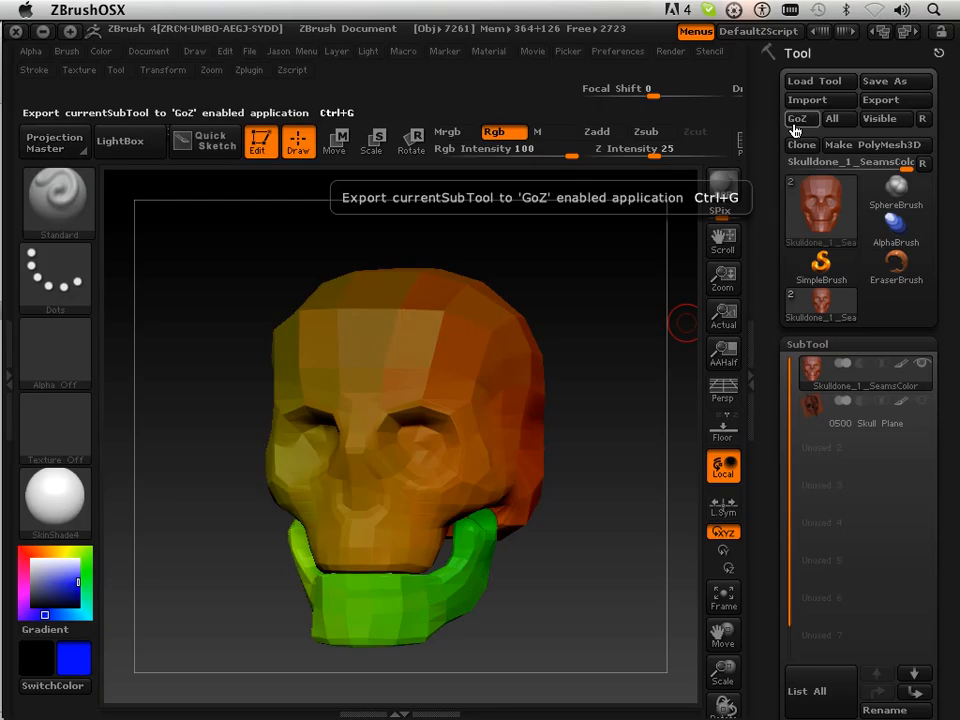
mouse_move(895, 99)
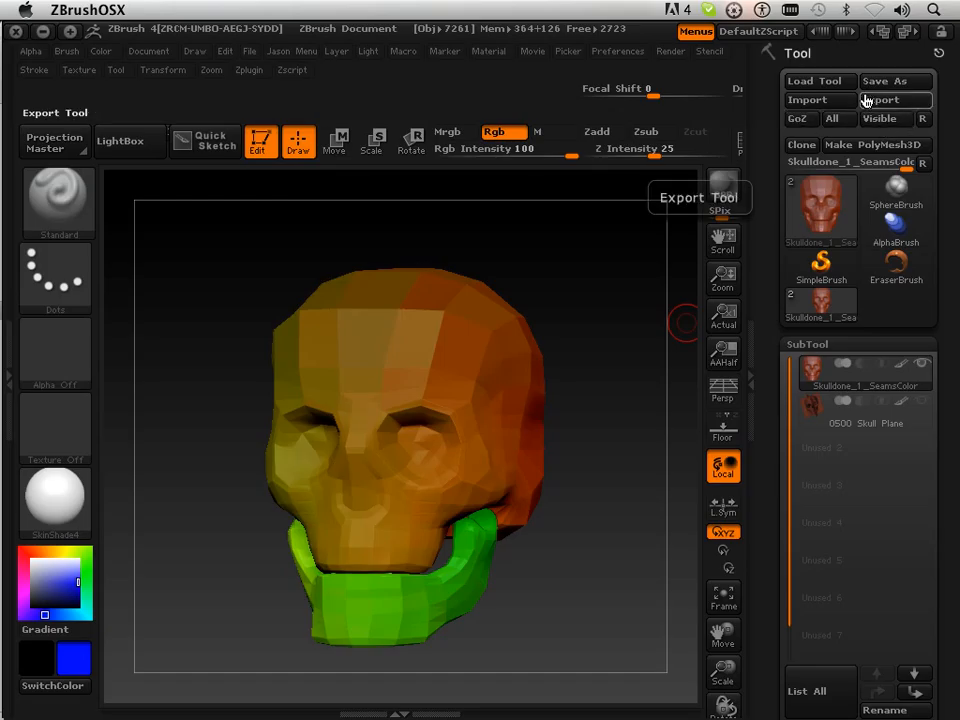
Step: Bring the Tool palette's lower subpalettes, including Import and Export, into view
left_click(865, 372)
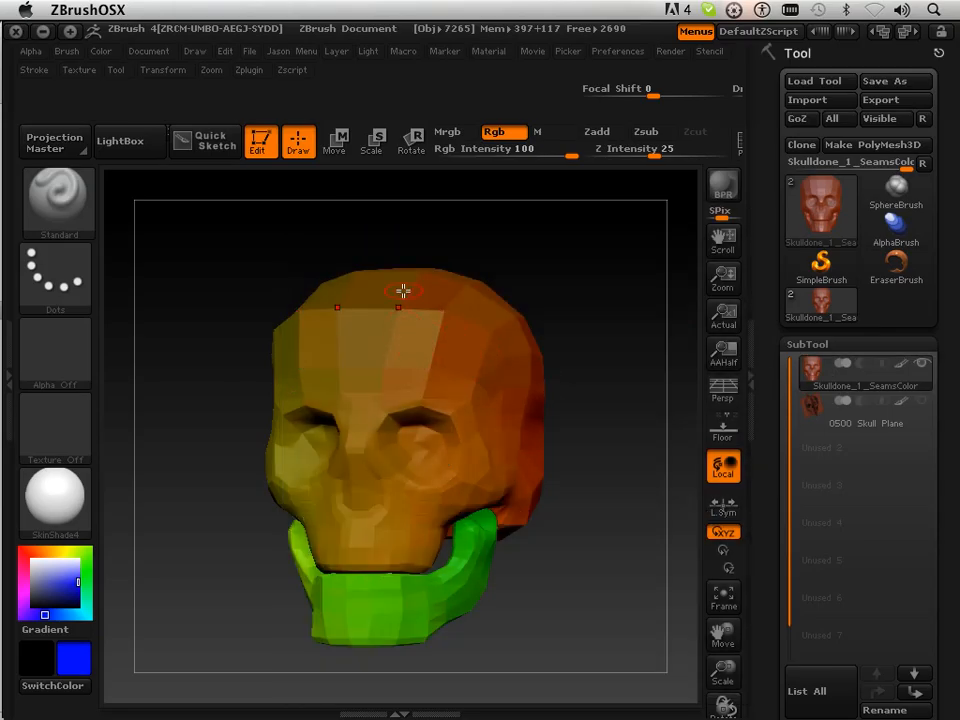
mouse_move(399, 295)
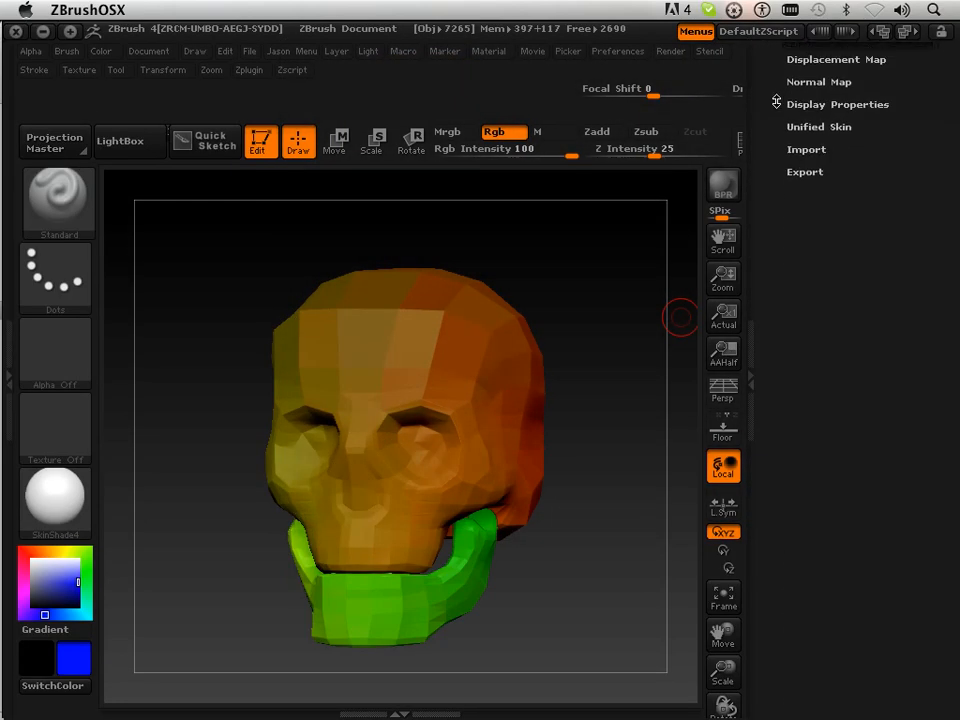
Step: Expand the Tool > Export subpalette to review the Qud, Txr and Grp options
left_click(804, 171)
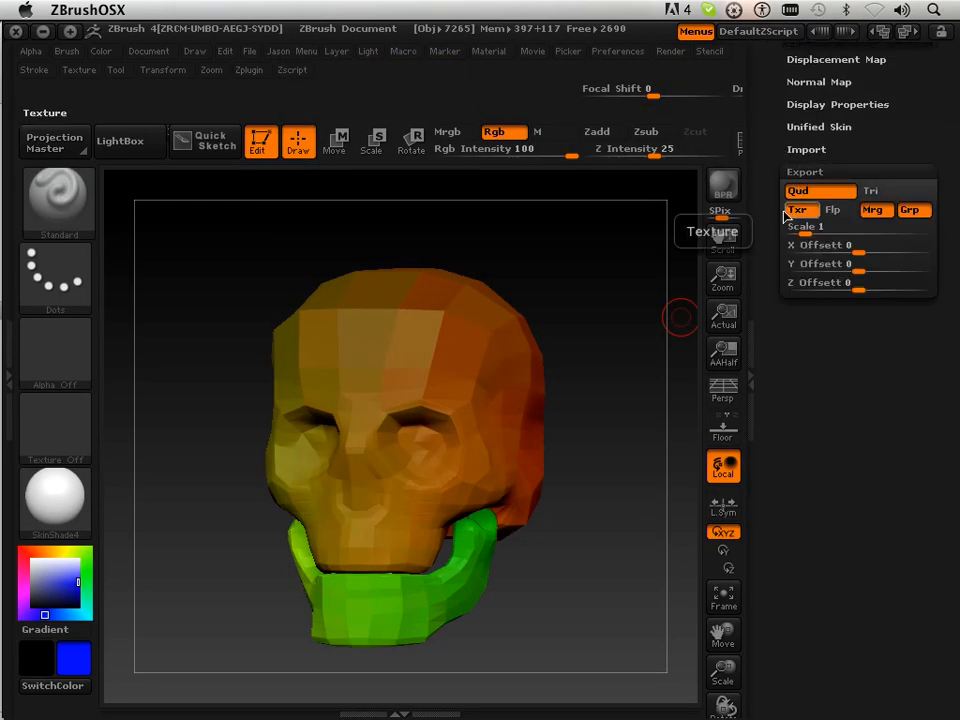
mouse_move(832, 209)
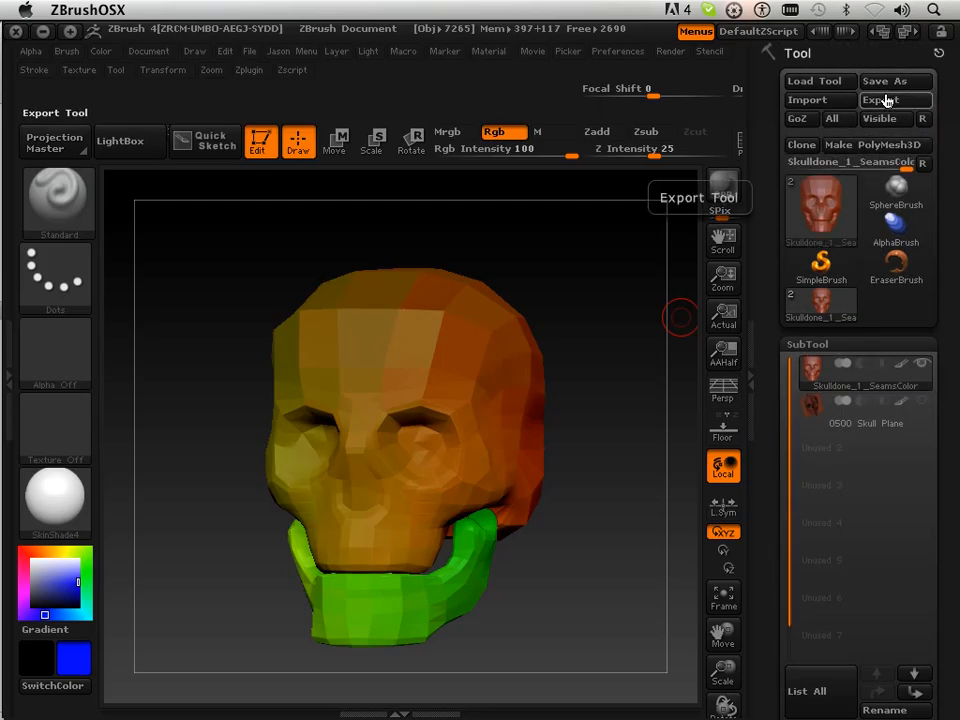
Step: Save the skull as OBJ file 'Skull_noUvs' in the mac-hd drive root
left_click(893, 99)
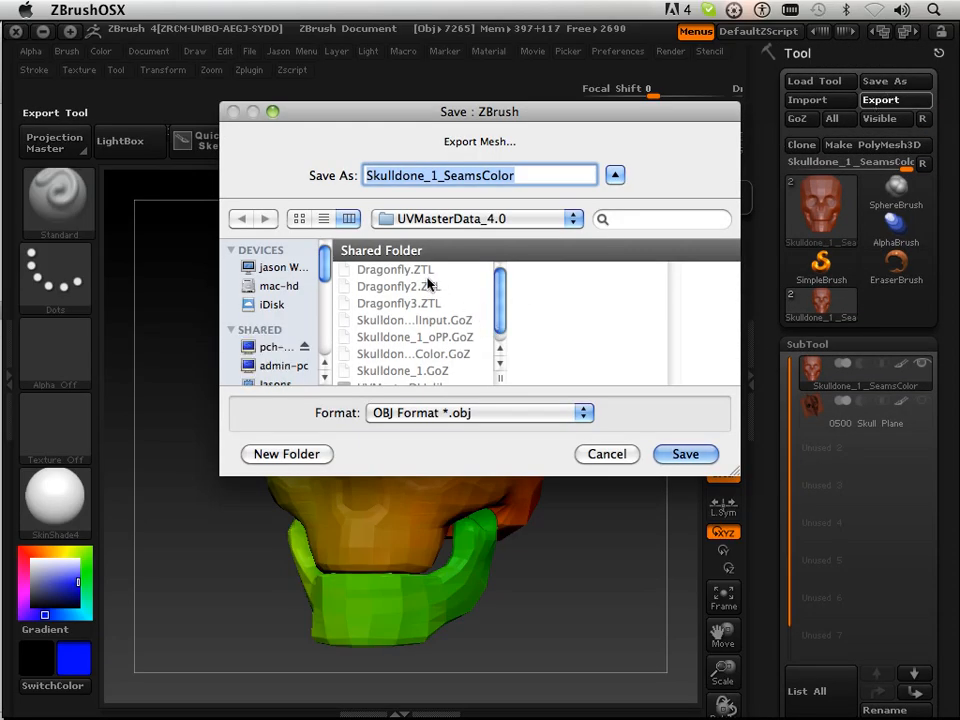
scroll("down", 3)
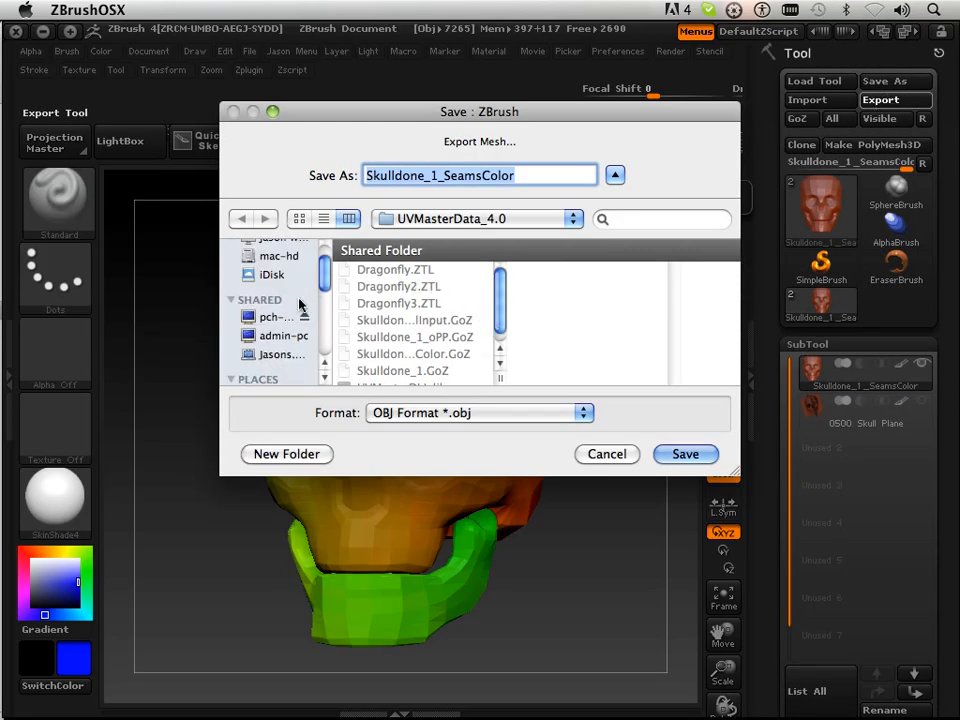
left_click(280, 286)
type("Color")
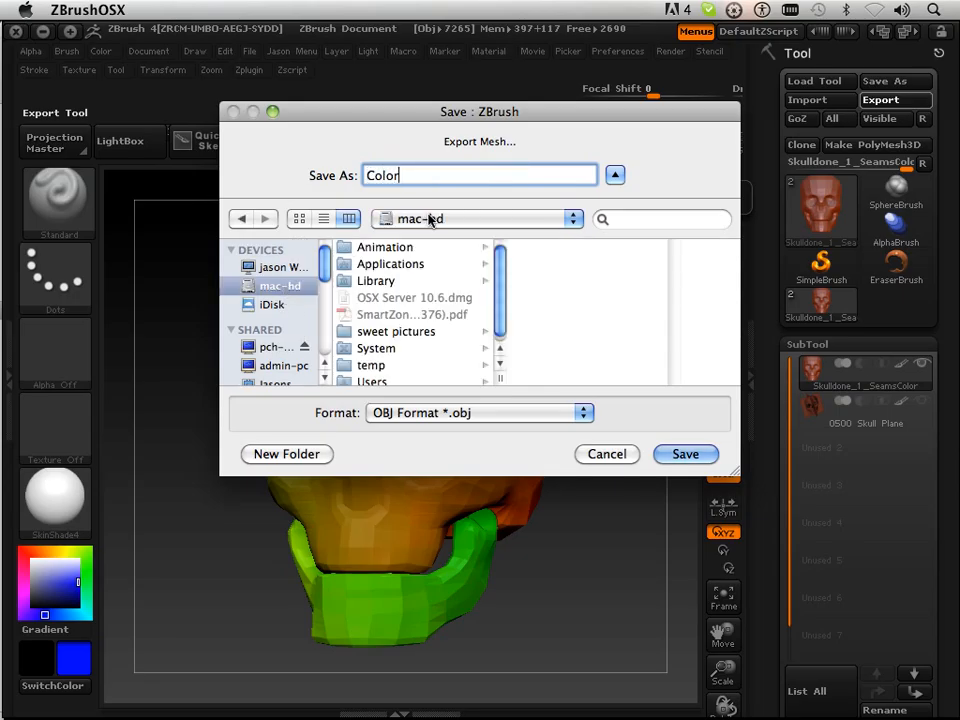
mouse_move(723, 383)
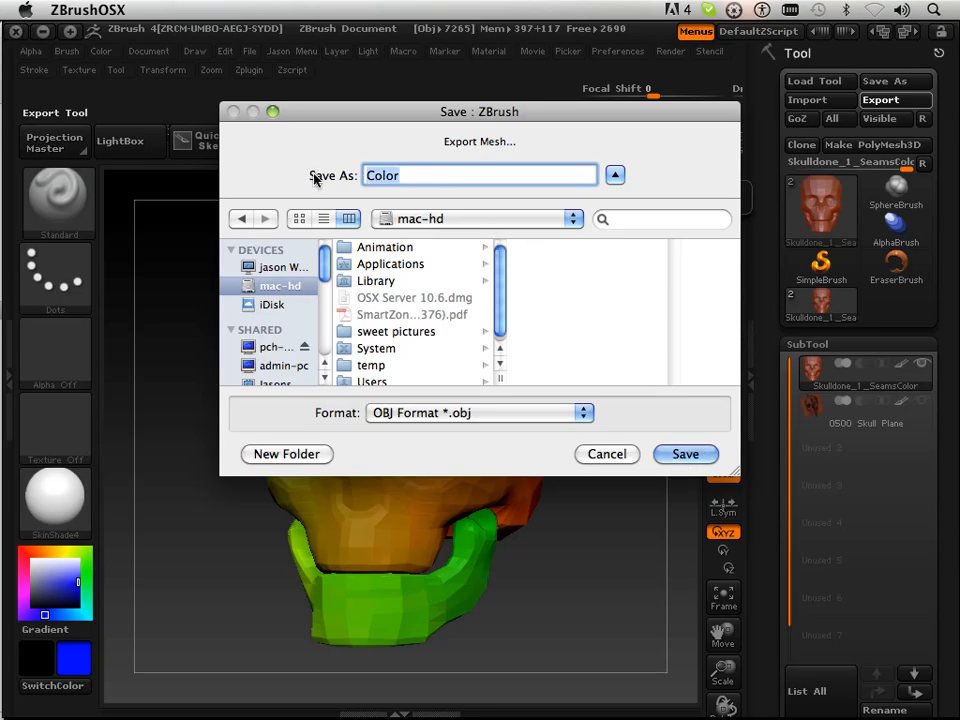
type("Skull_no")
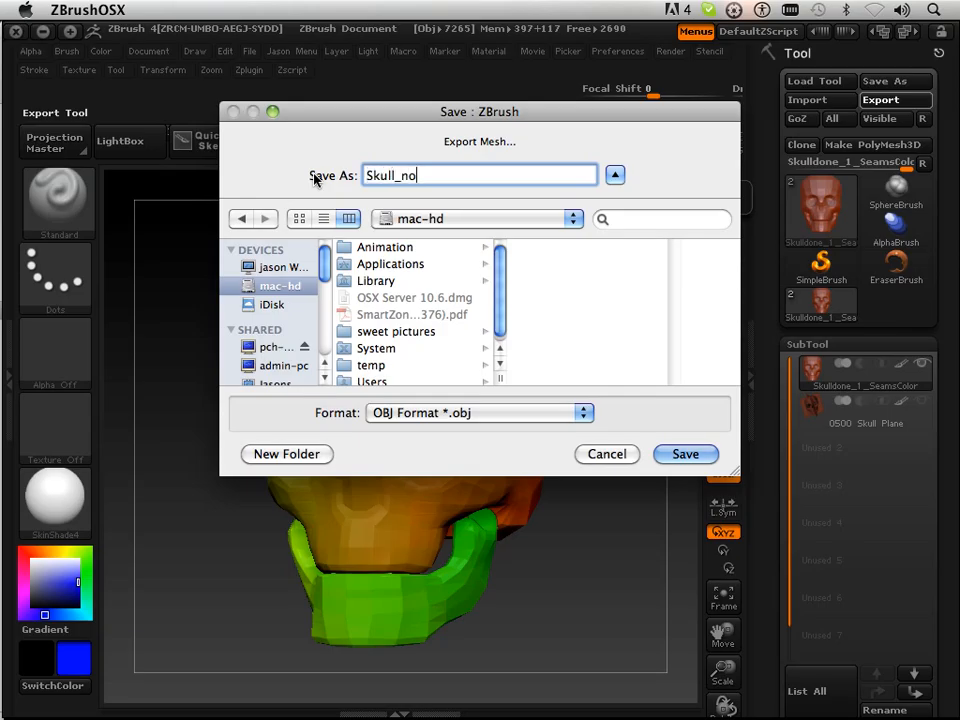
type("Uvs")
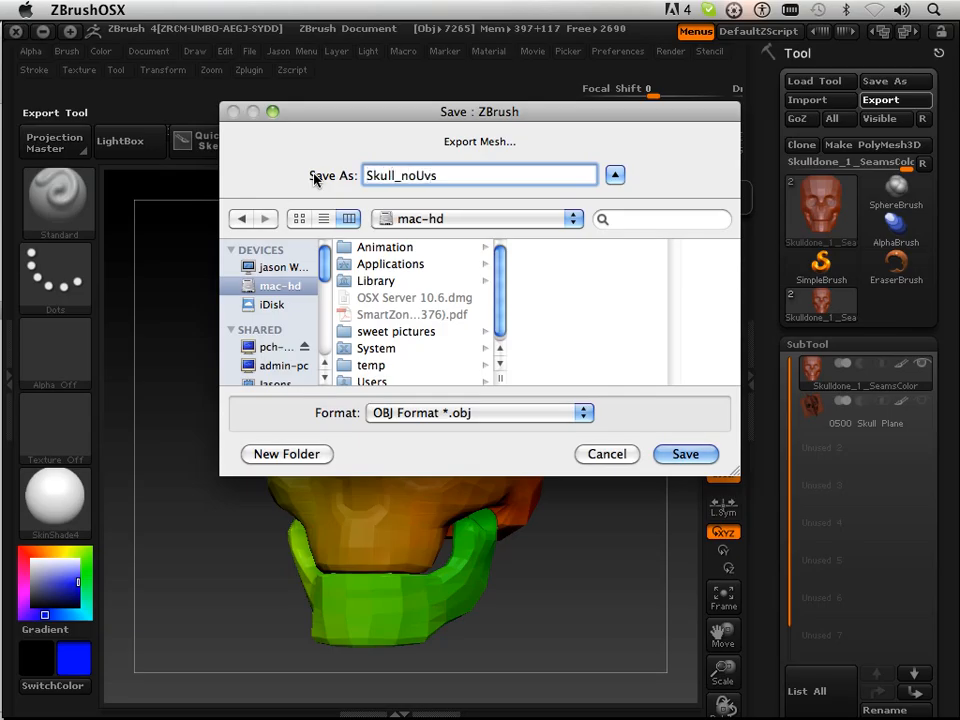
left_click(685, 454)
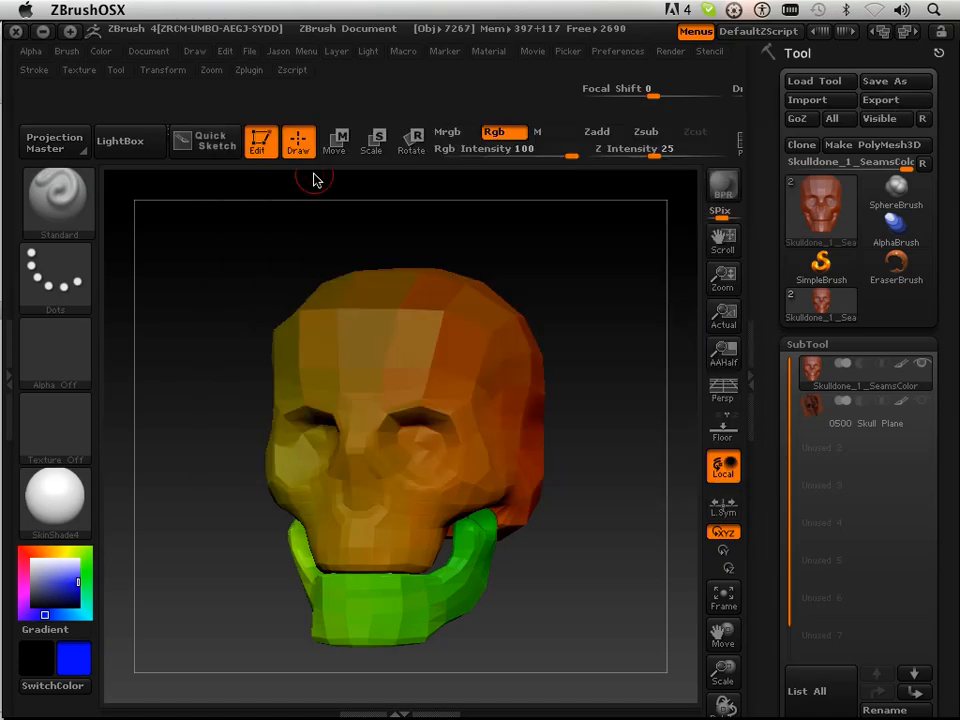
mouse_move(395, 700)
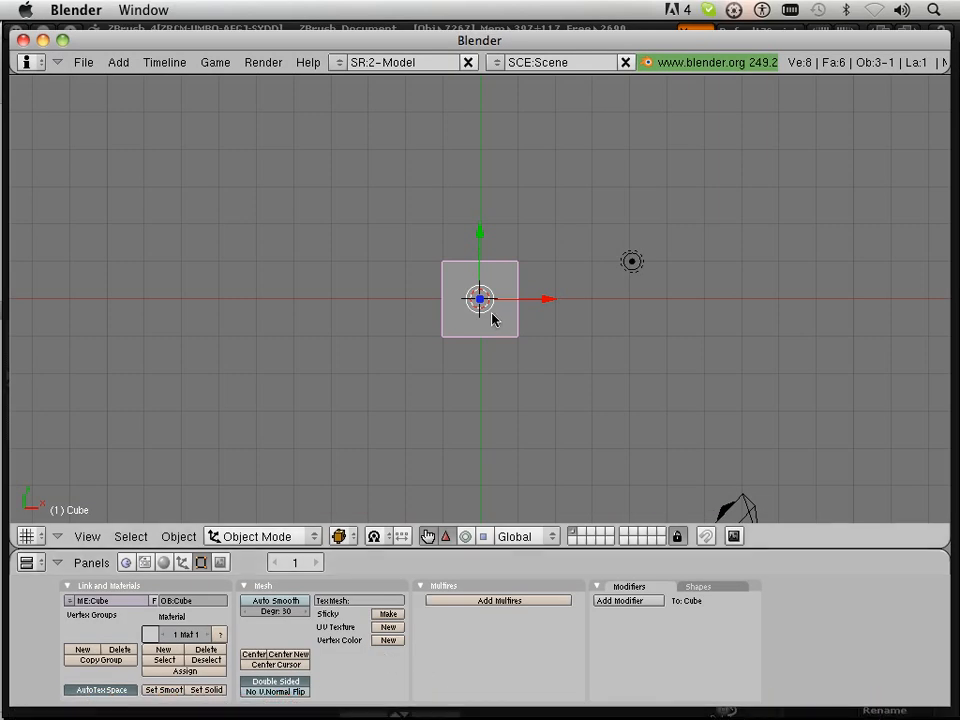
Step: Erase the default cube with X and confirm the deletion
key("x")
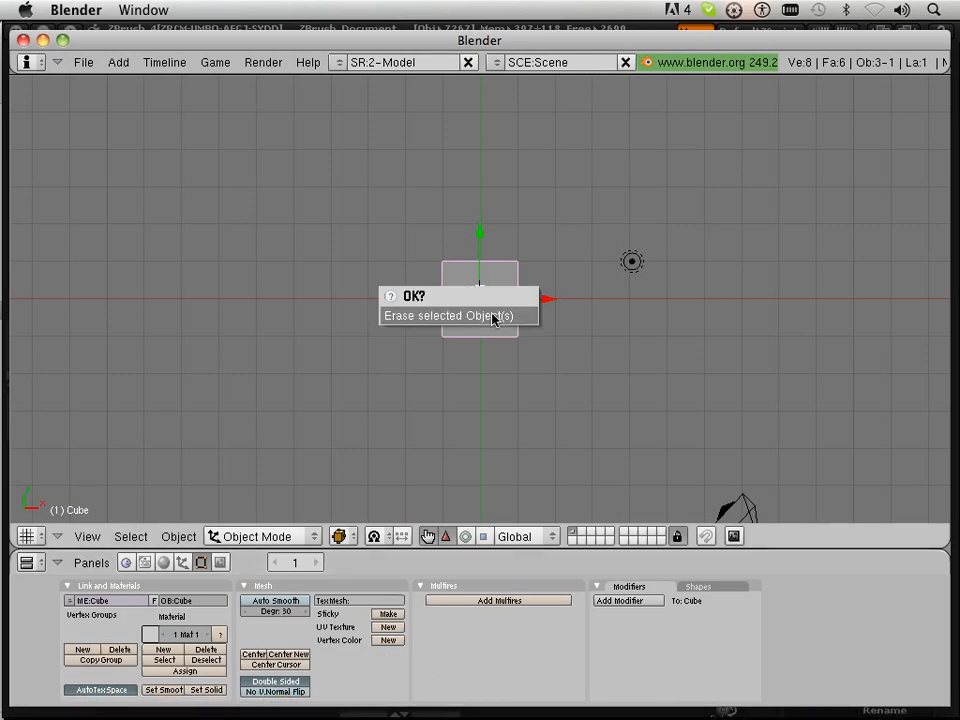
left_click(83, 62)
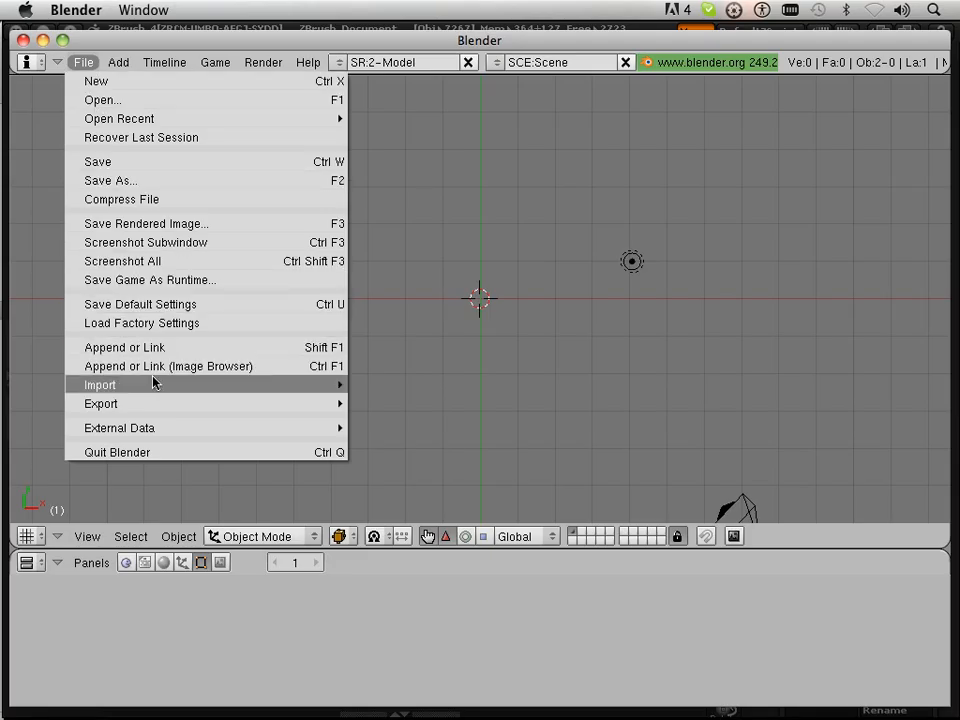
Step: Open the Wavefront OBJ importer at the drive root and choose Skull_noUvs.OBJ
left_click(99, 384)
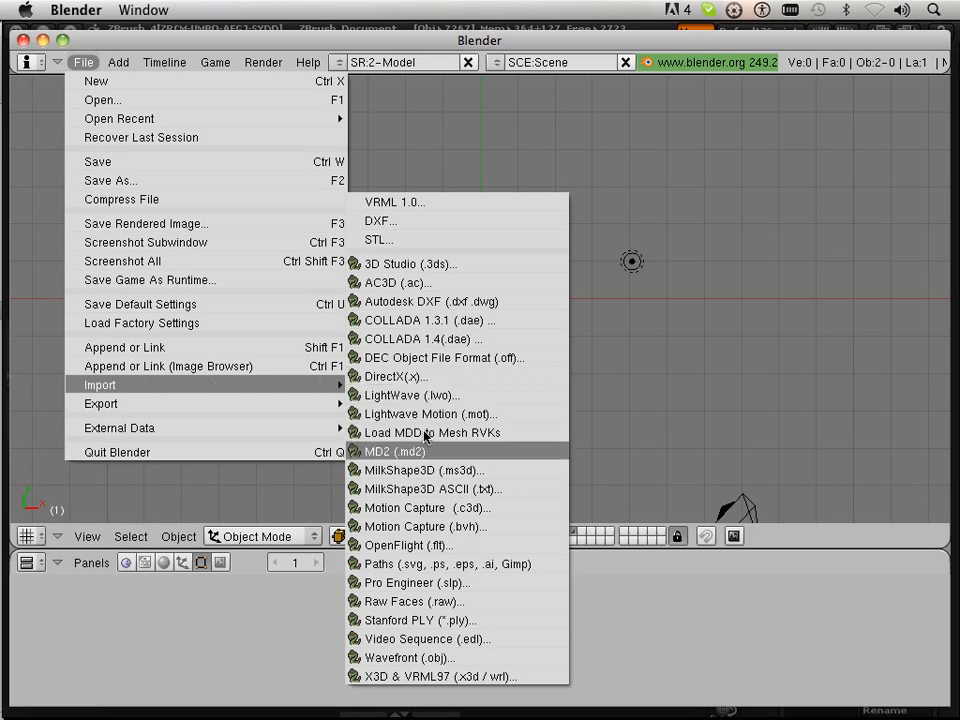
left_click(410, 657)
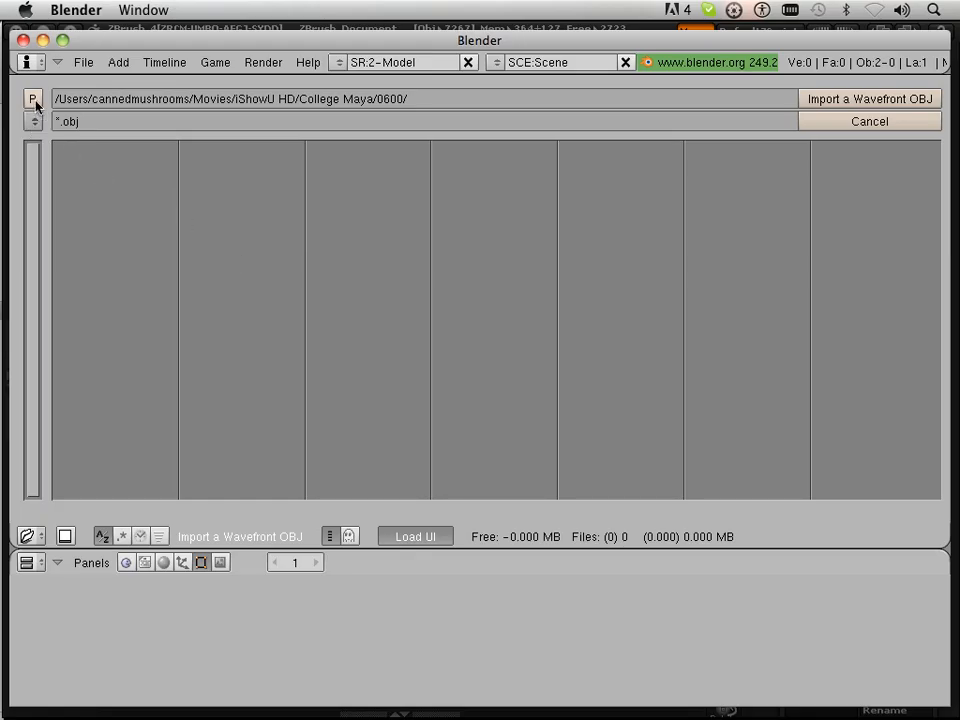
left_click(32, 98)
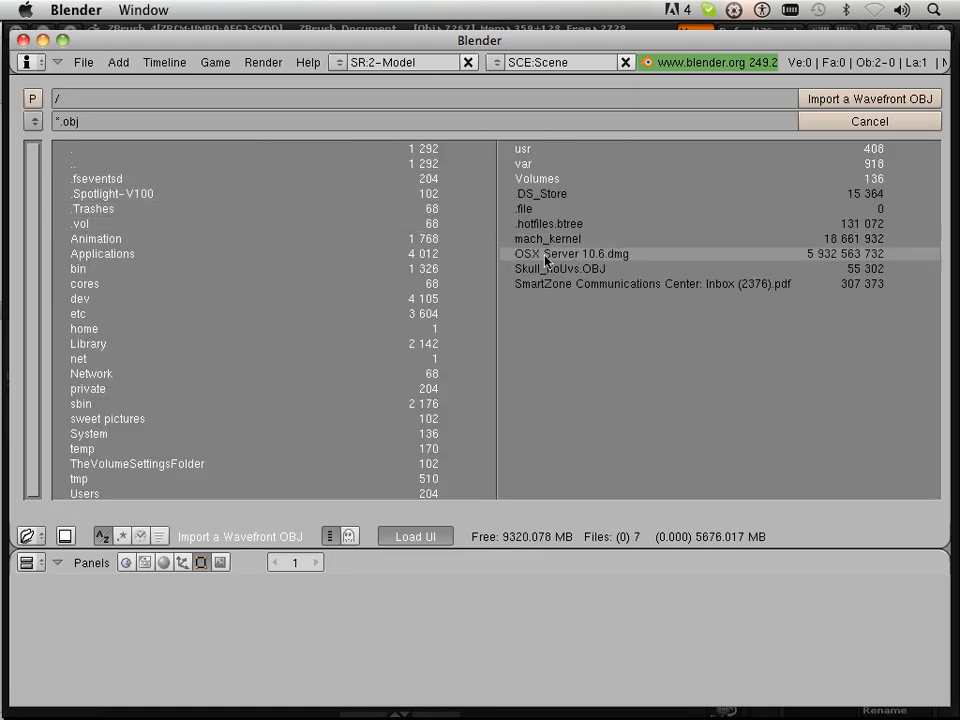
left_click(560, 268)
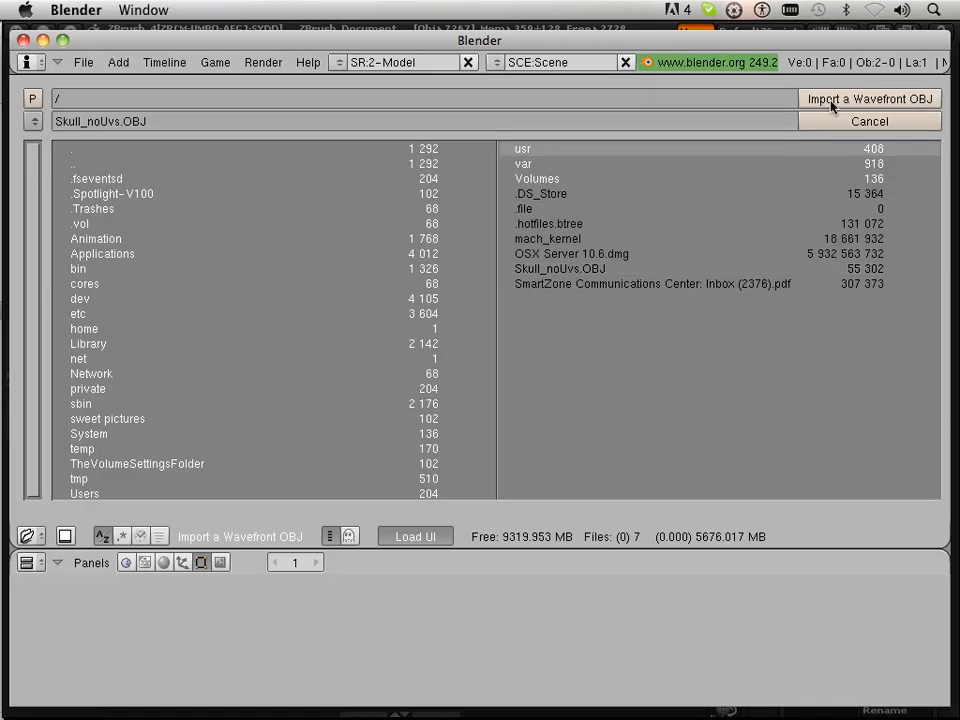
Step: Lower Clamp Scale to 0.0 and import Skull_noUvs.OBJ
left_click(868, 98)
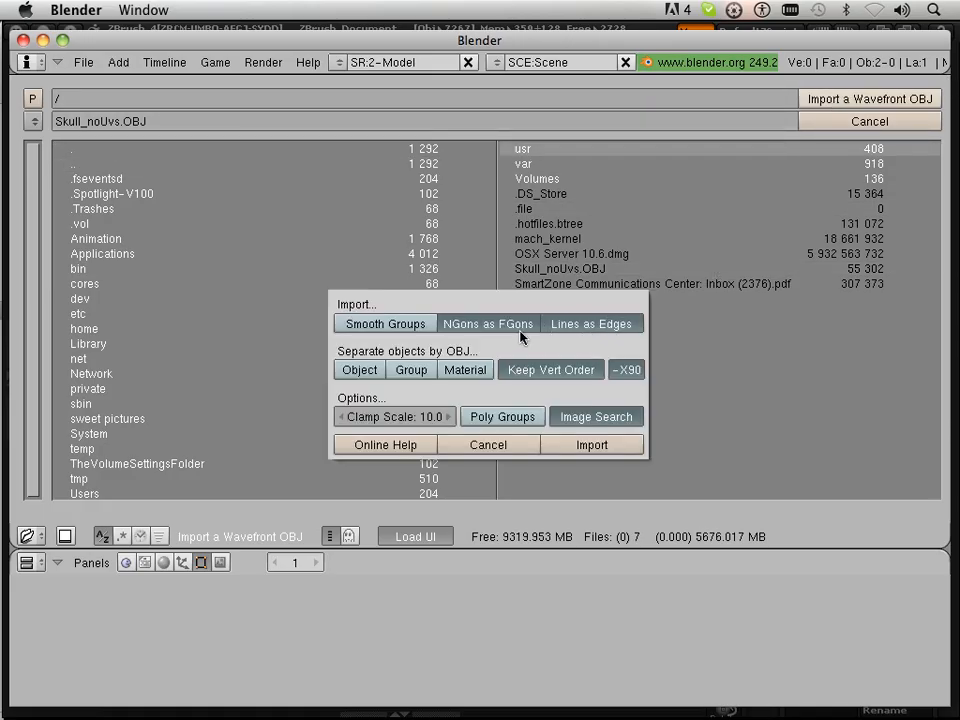
left_click(340, 416)
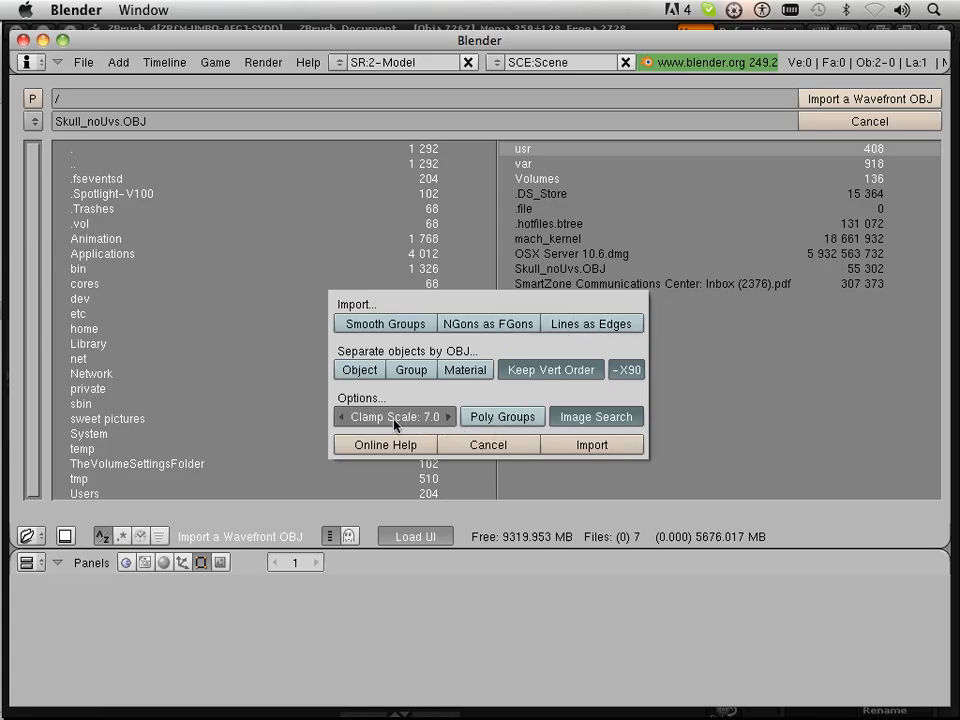
left_click(394, 417)
type("0")
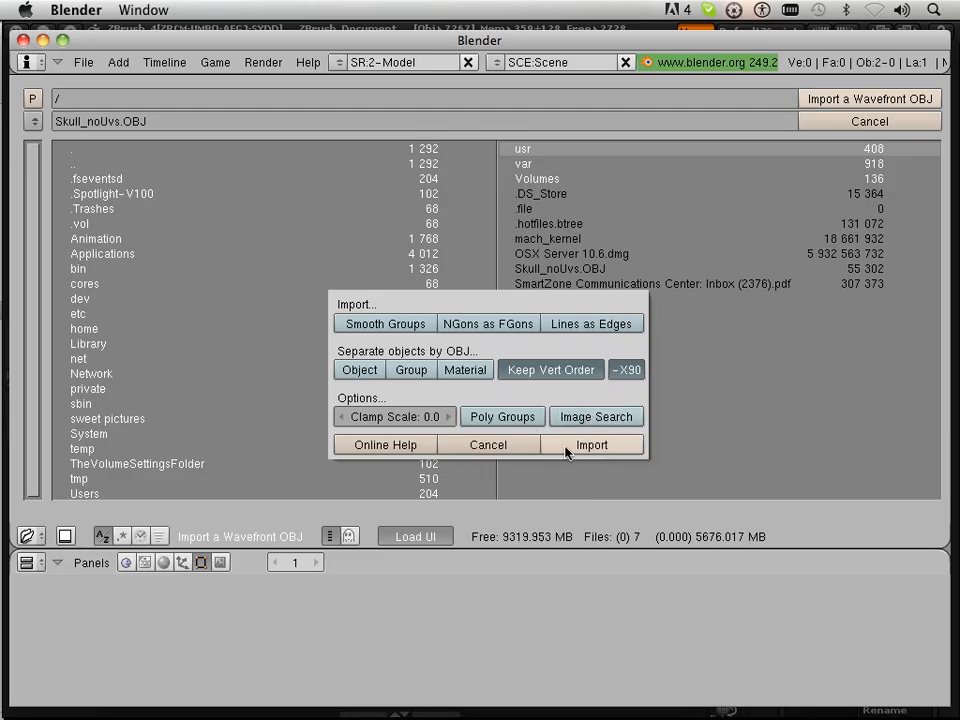
left_click(591, 444)
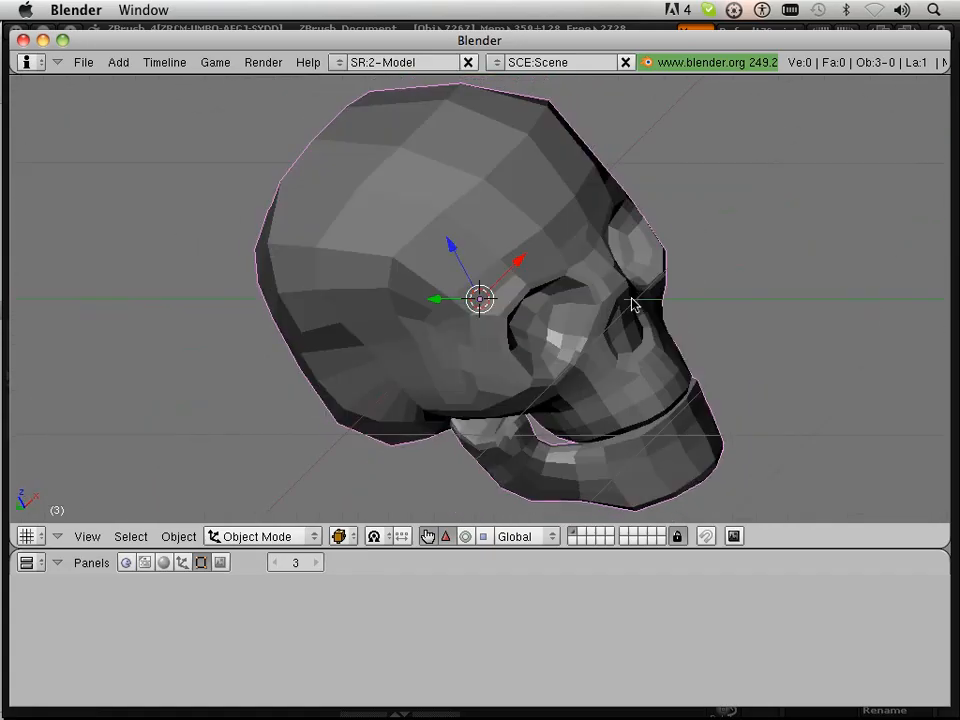
Step: Orbit around the imported skull to inspect its side, profile and front
left_click_drag(630, 305, 610, 302)
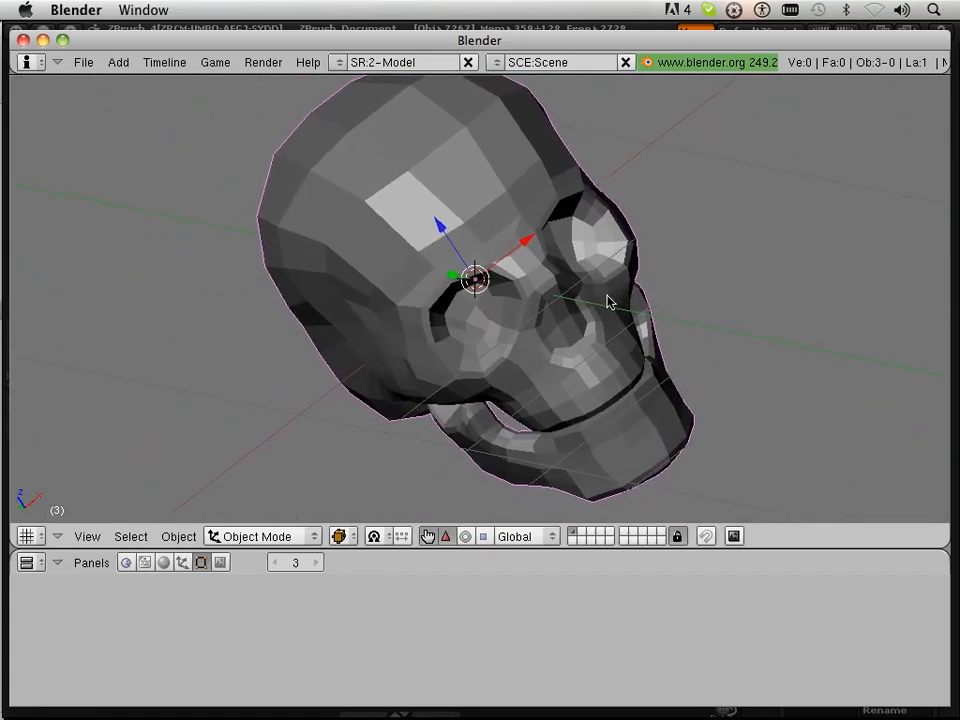
left_click_drag(610, 300, 565, 313)
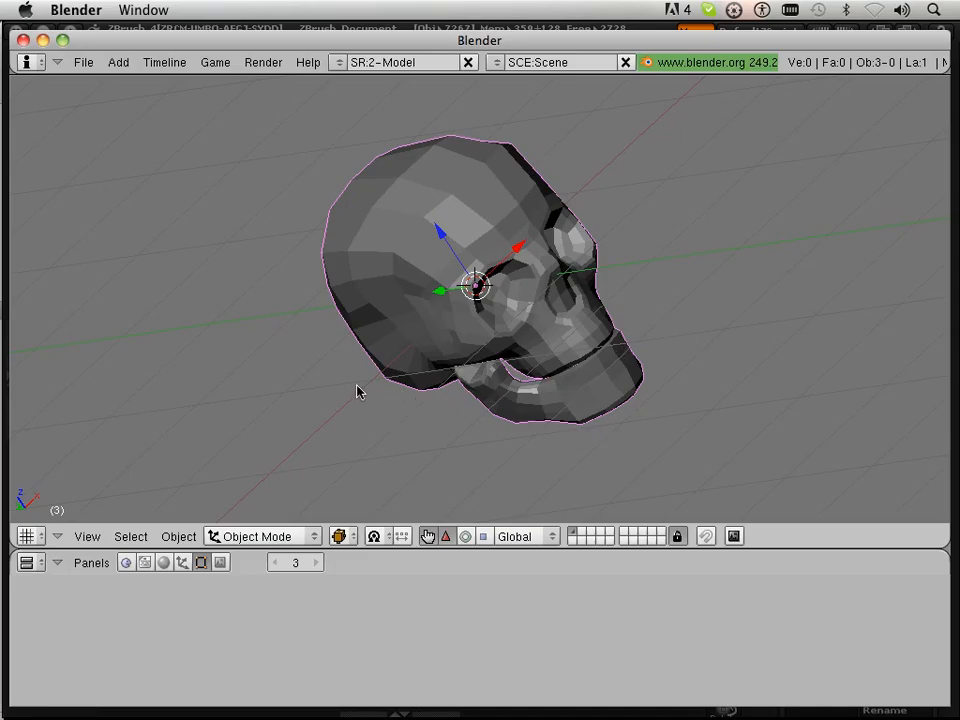
left_click_drag(360, 390, 435, 331)
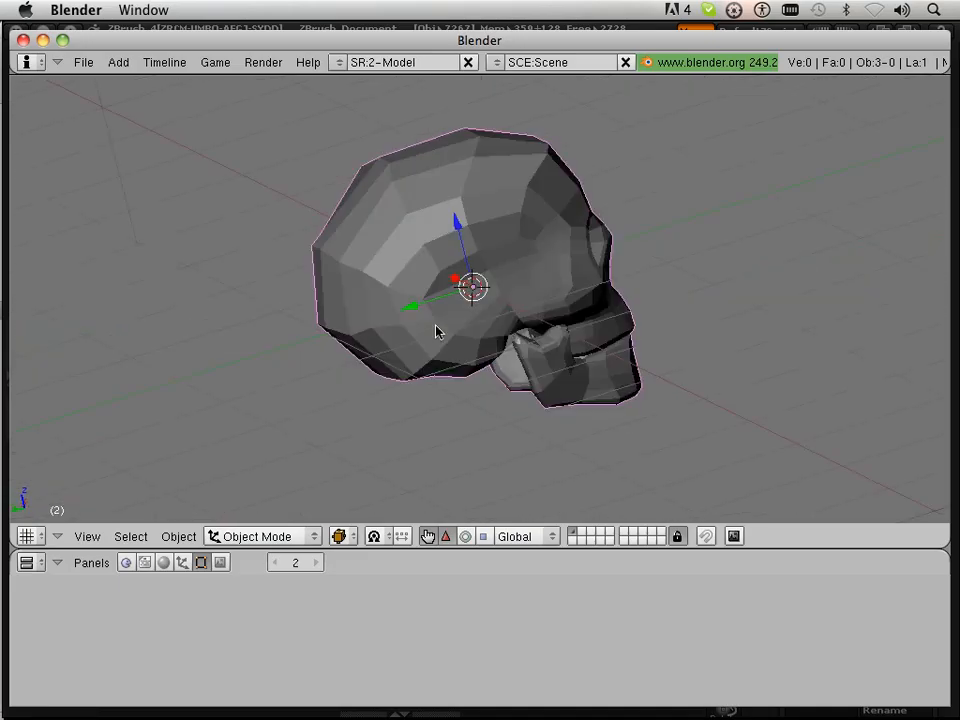
left_click_drag(435, 331, 350, 258)
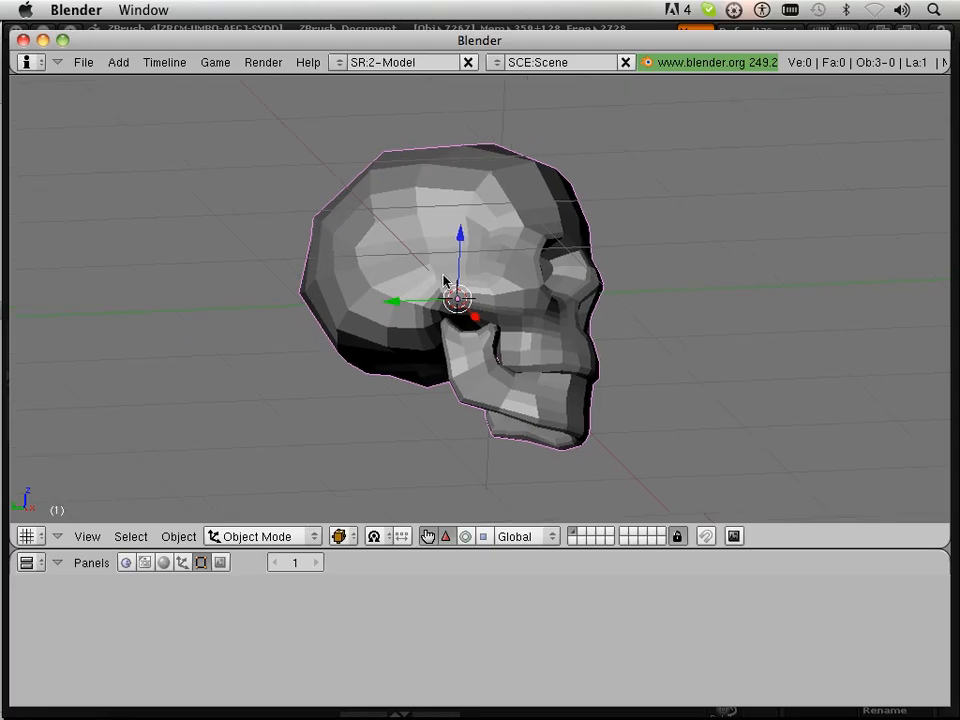
left_click_drag(445, 280, 390, 265)
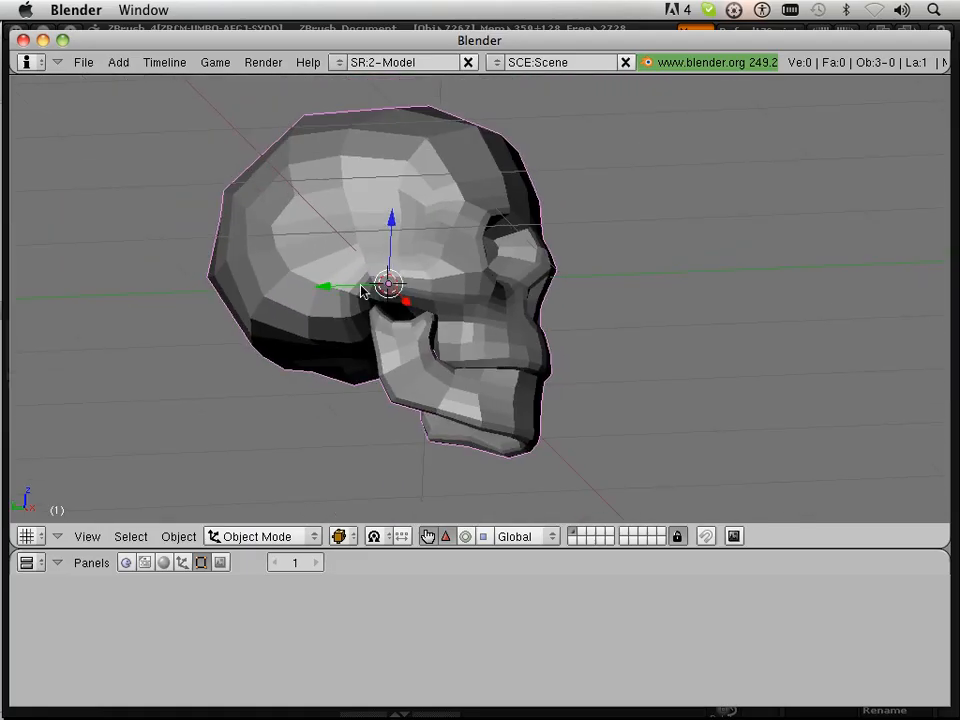
left_click_drag(365, 290, 365, 345)
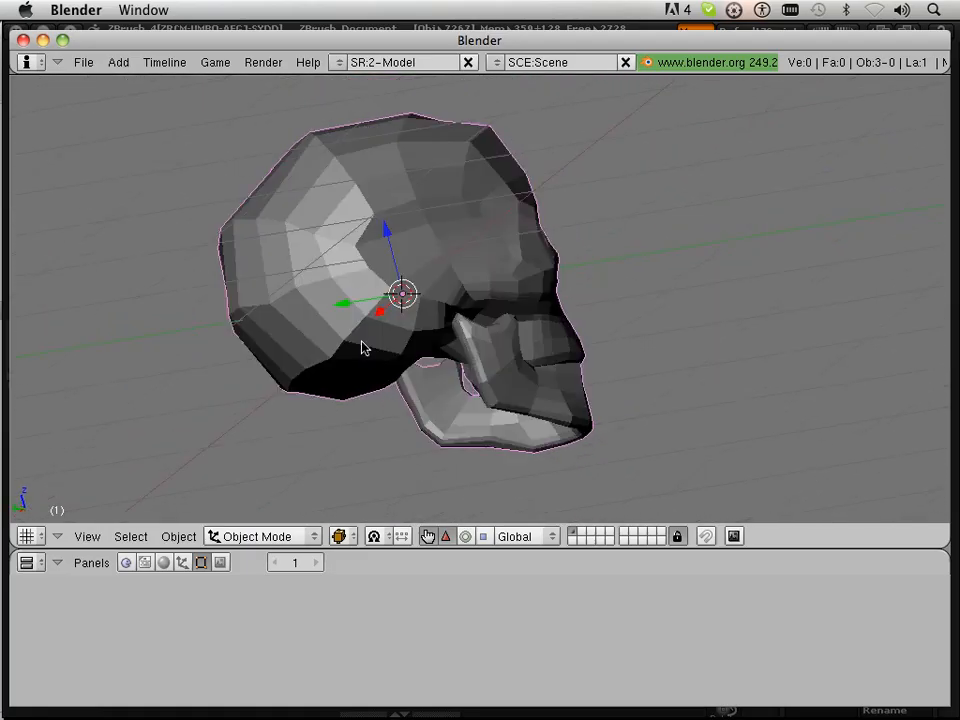
left_click_drag(365, 347, 485, 390)
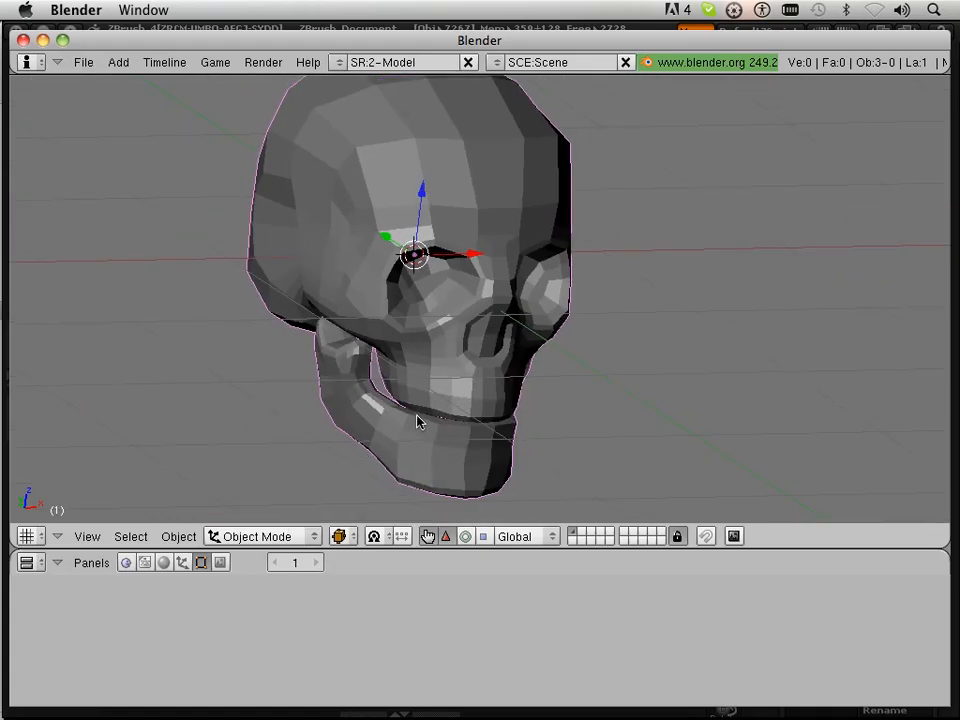
left_click_drag(418, 421, 363, 472)
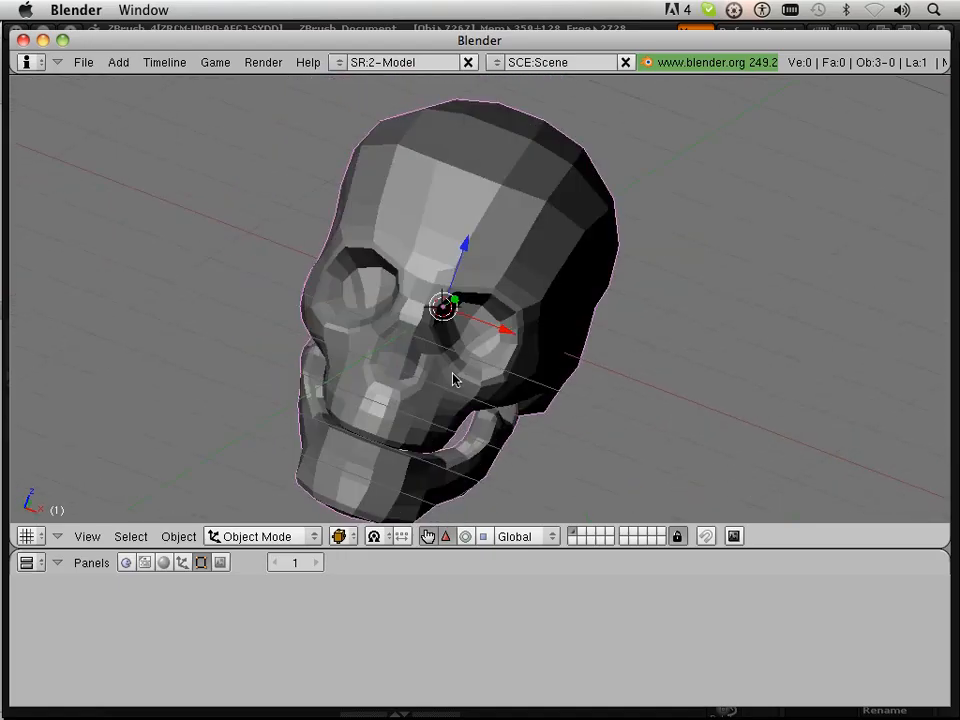
left_click_drag(453, 378, 490, 398)
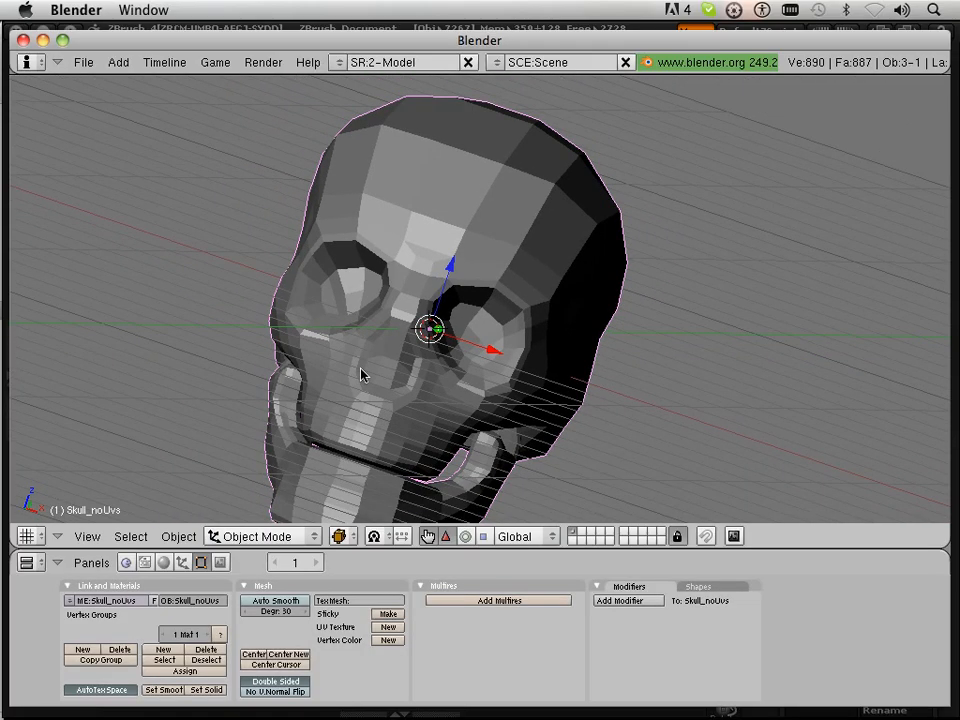
Step: Switch the Skull_noUvs mesh into Edit Mode from the mode dropdown
left_click(262, 536)
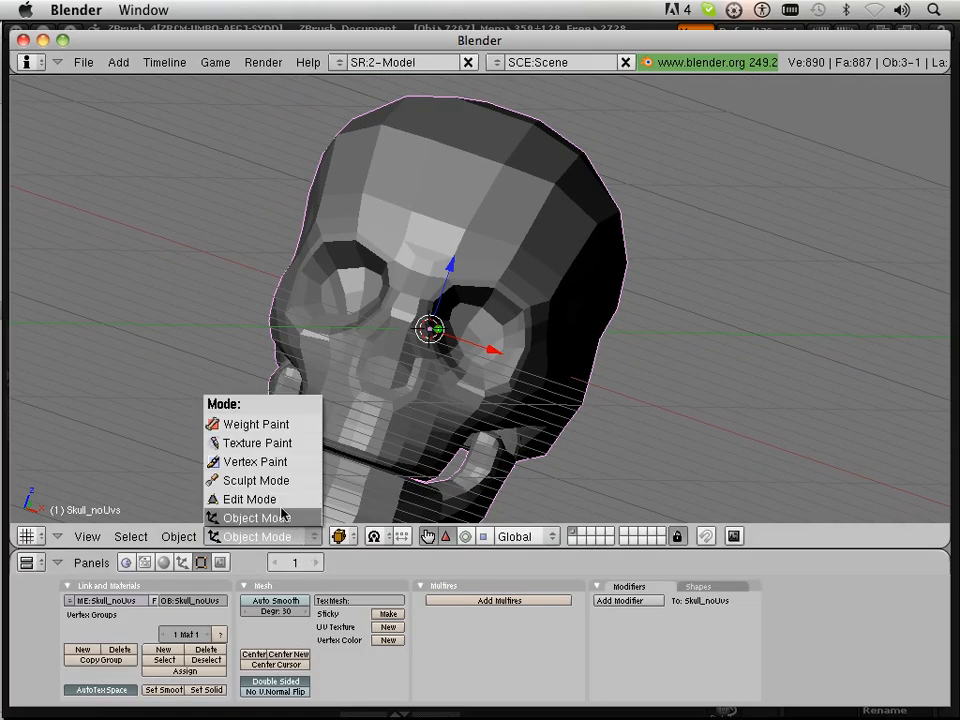
left_click(249, 499)
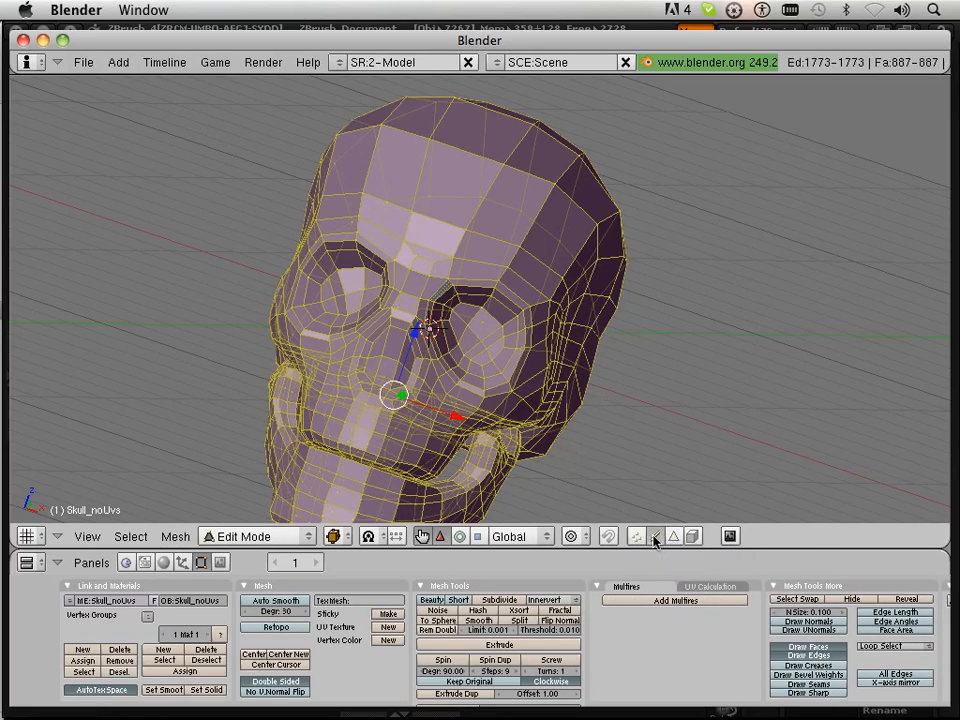
mouse_move(656, 537)
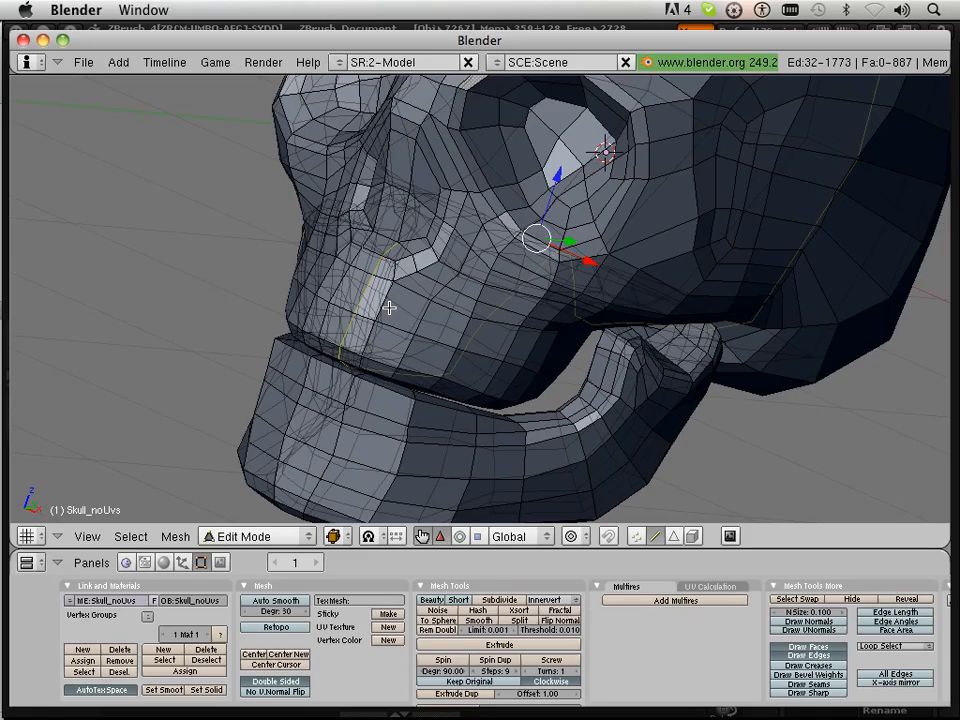
Step: Toggle the selection with A and orbit the view toward the skull's top
key("a")
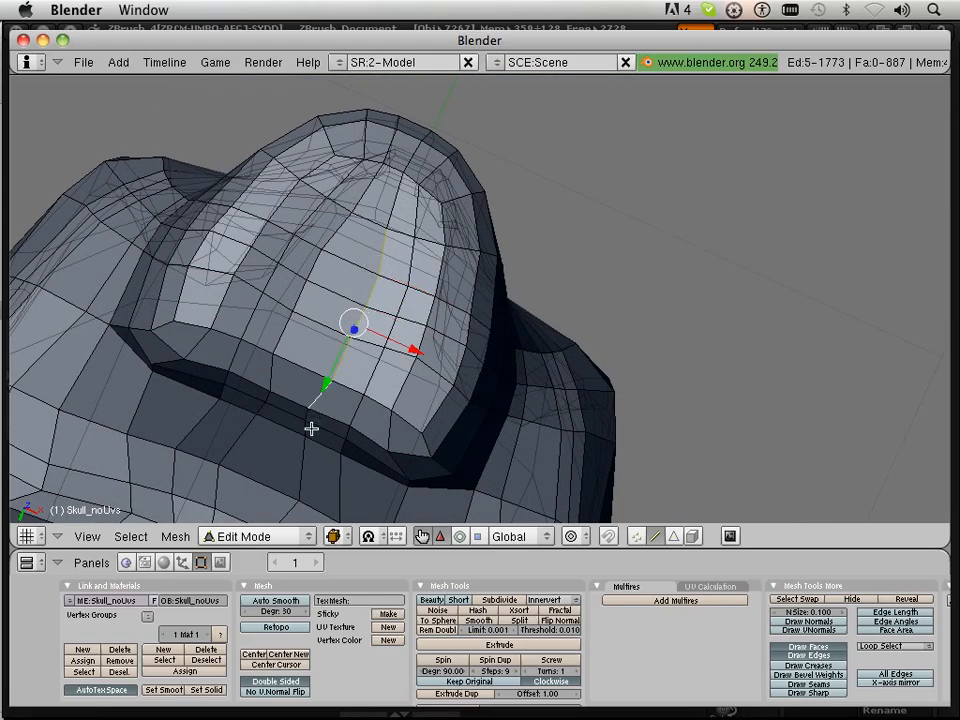
left_click_drag(350, 320, 500, 150)
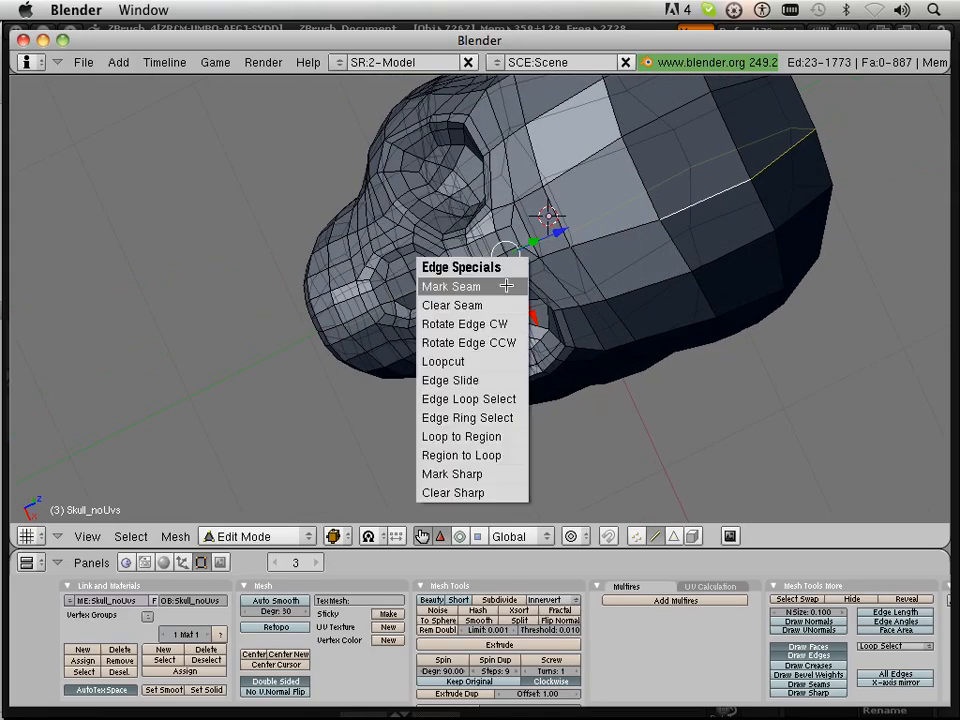
Step: Apply Mark Seam from Edge Specials to the 23 selected top-of-skull edges
left_click(451, 286)
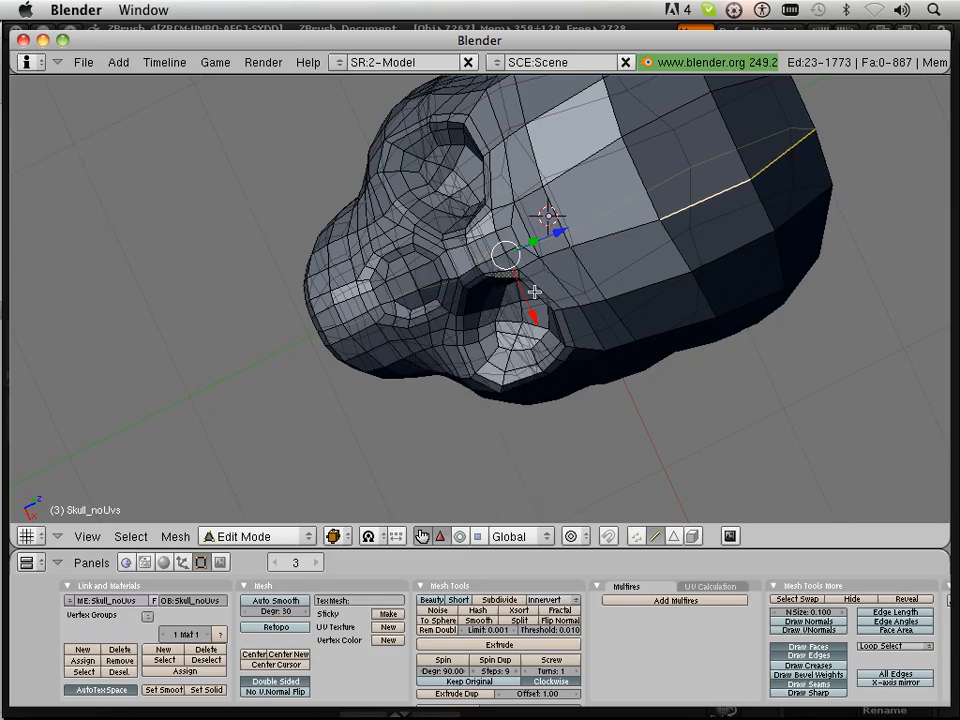
mouse_move(508, 252)
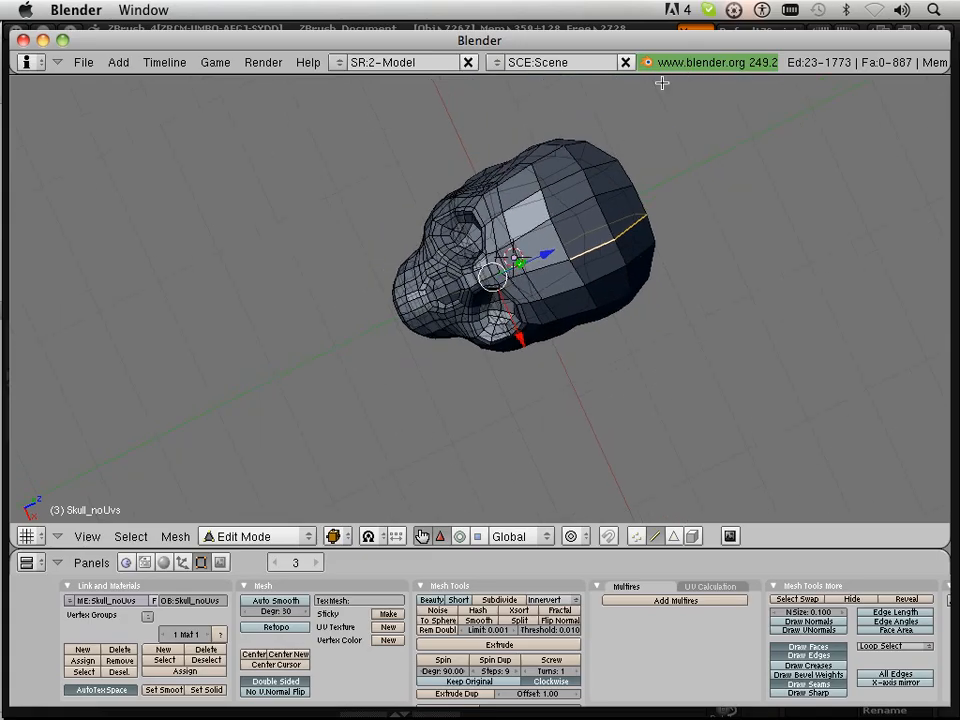
mouse_move(650, 77)
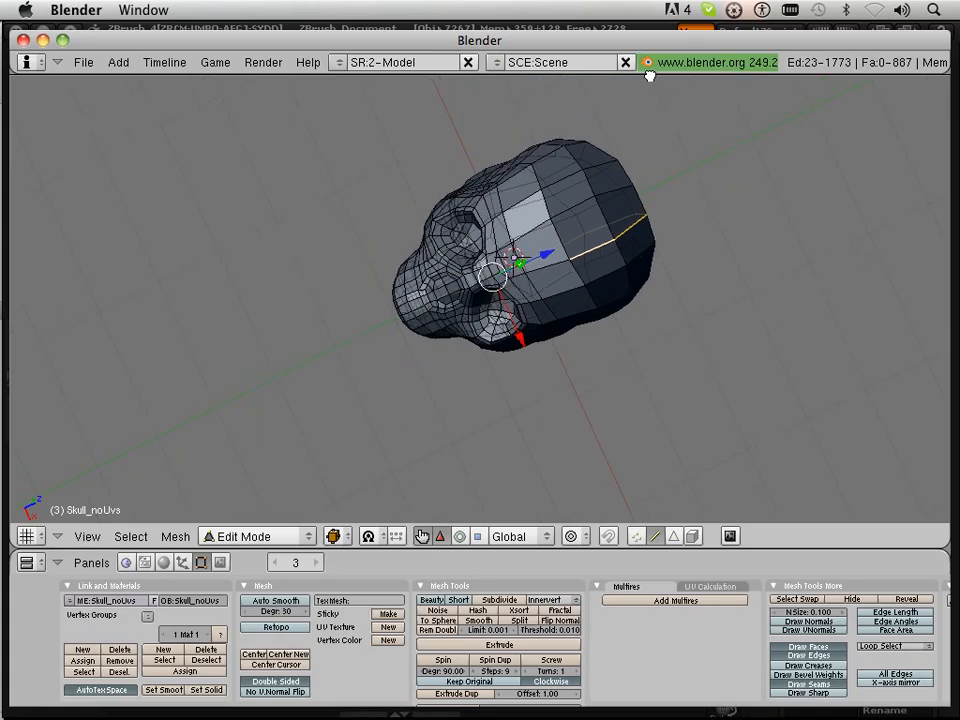
Step: Split the 3D view in two and make the new area a UV/Image Editor
right_click(650, 75)
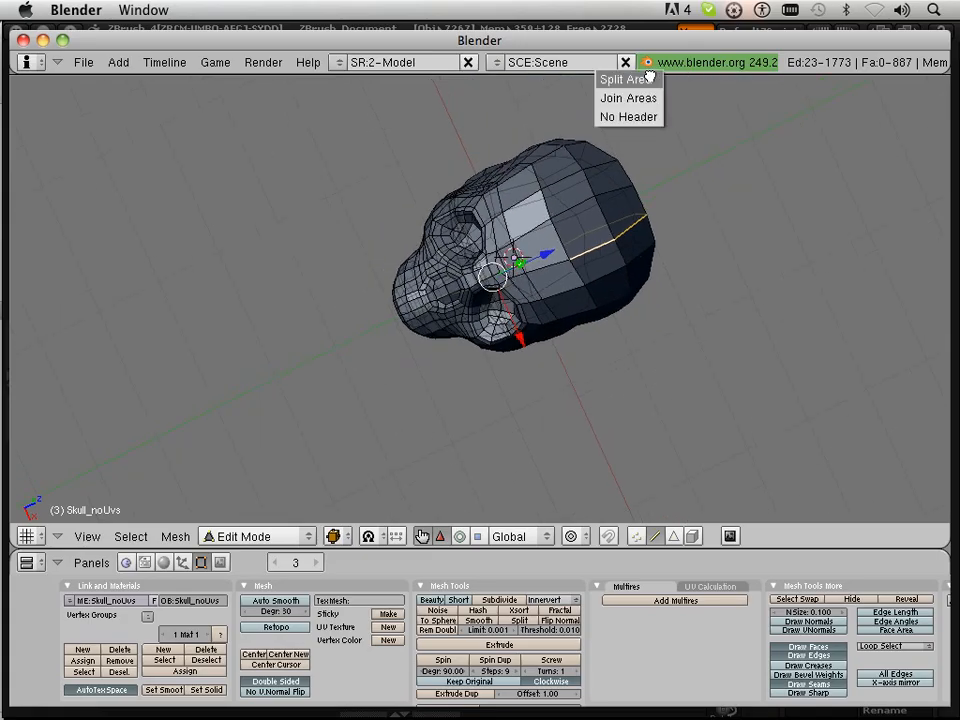
left_click(622, 79)
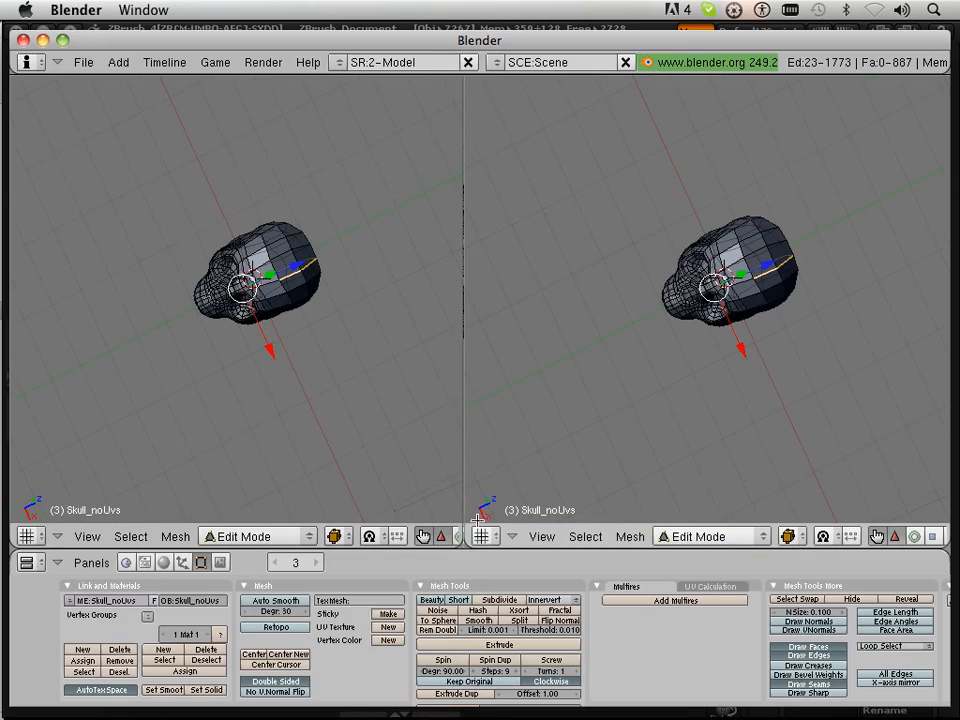
left_click(484, 536)
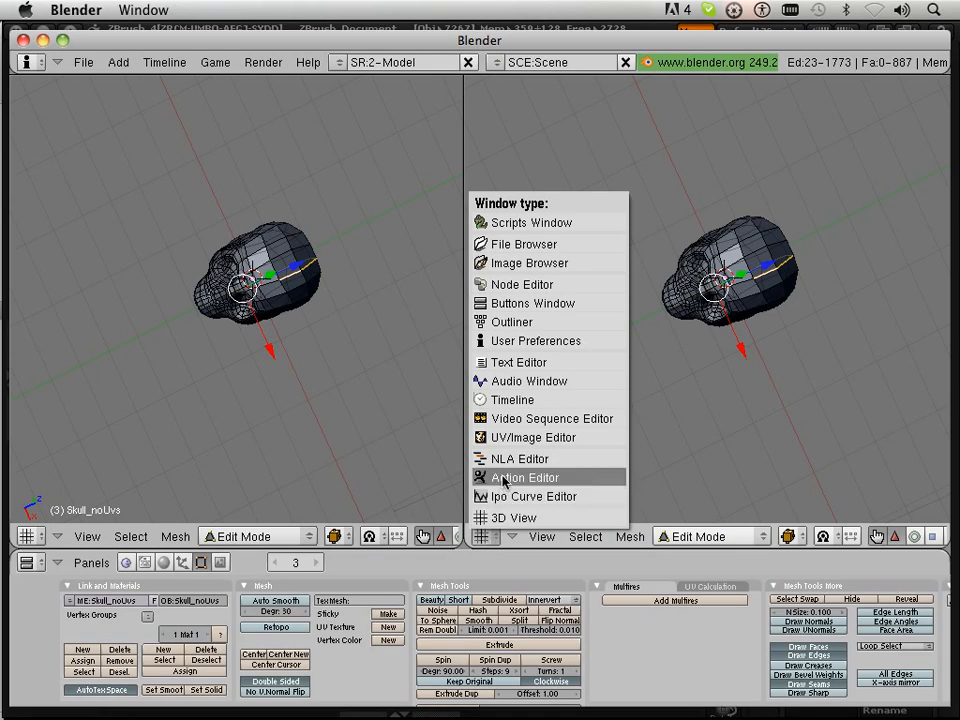
left_click(533, 437)
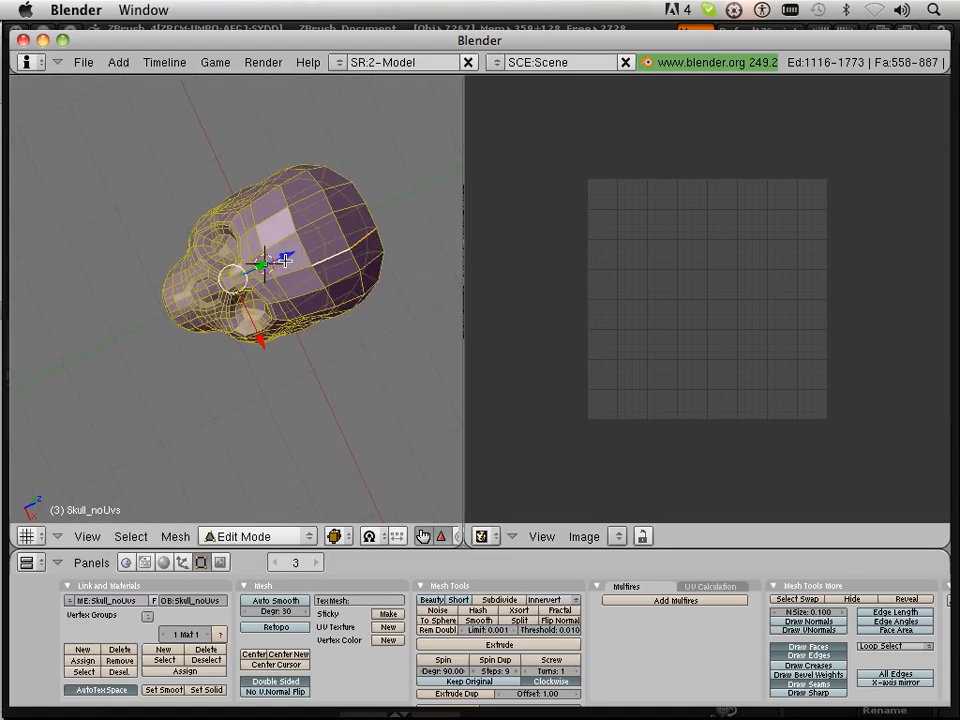
Step: Unwrap the selected skull faces along the seams, creating a UVTex layer
left_click(710, 586)
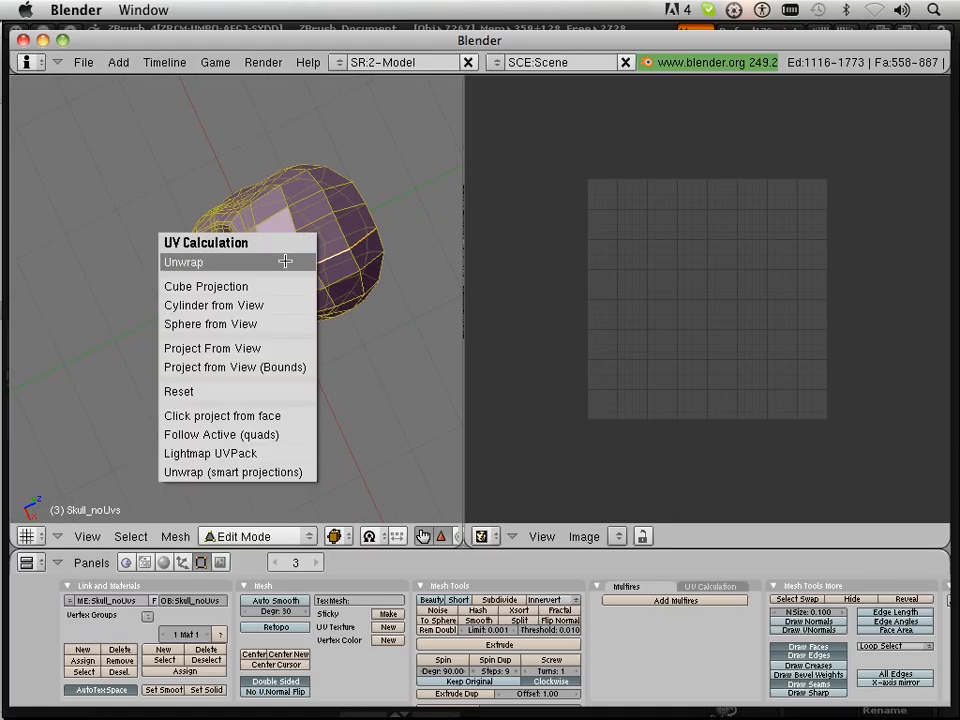
left_click(183, 261)
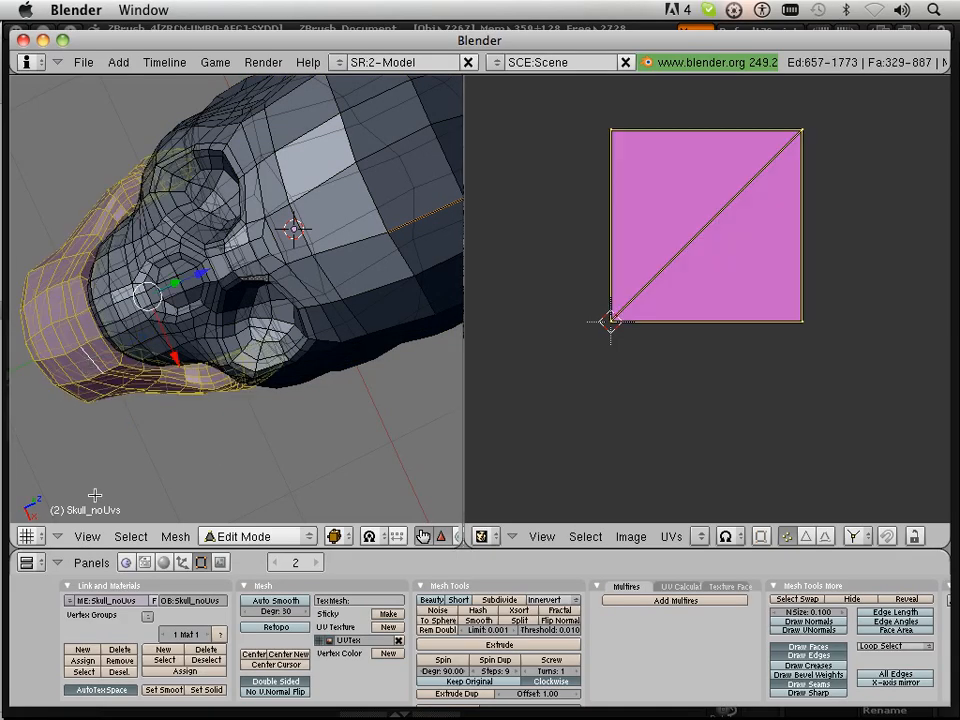
Step: Select all 887 skull faces to show both UV islands in the editor
left_click(130, 536)
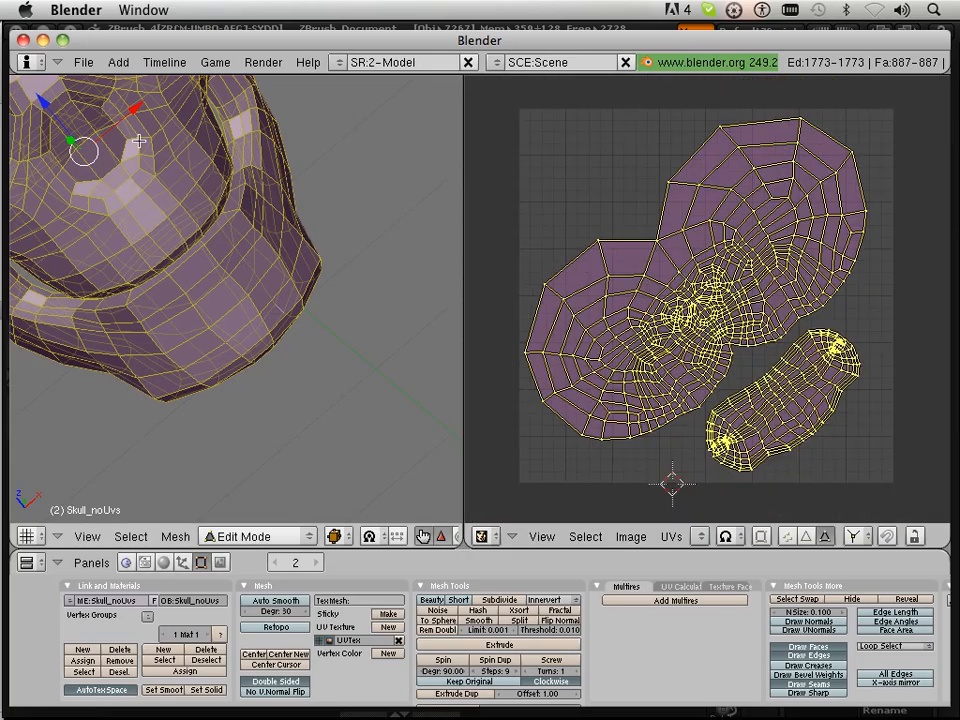
mouse_move(195, 218)
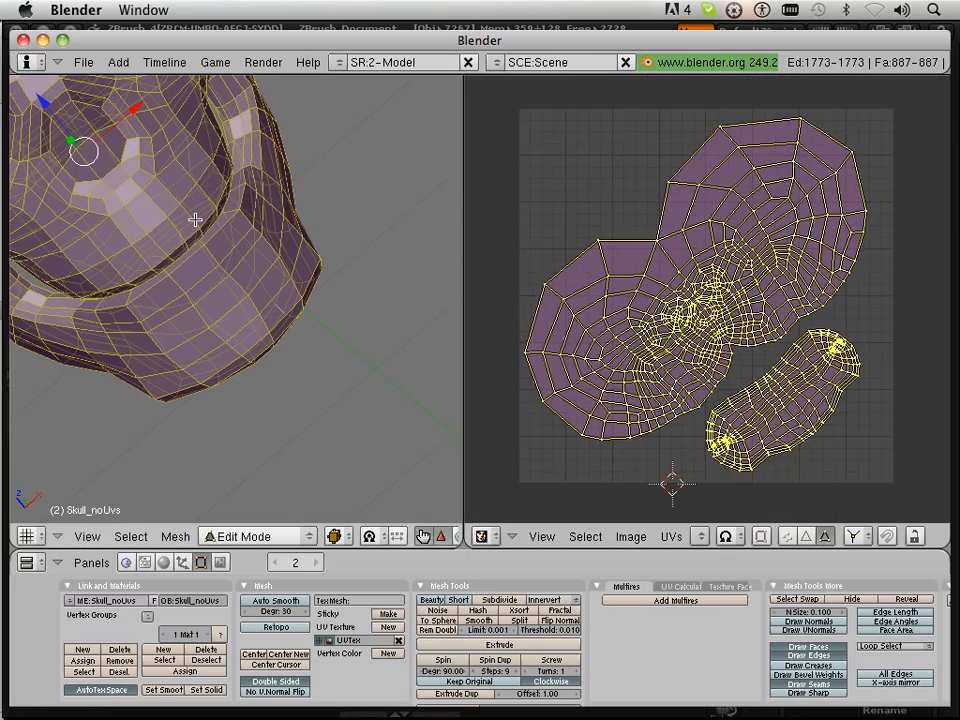